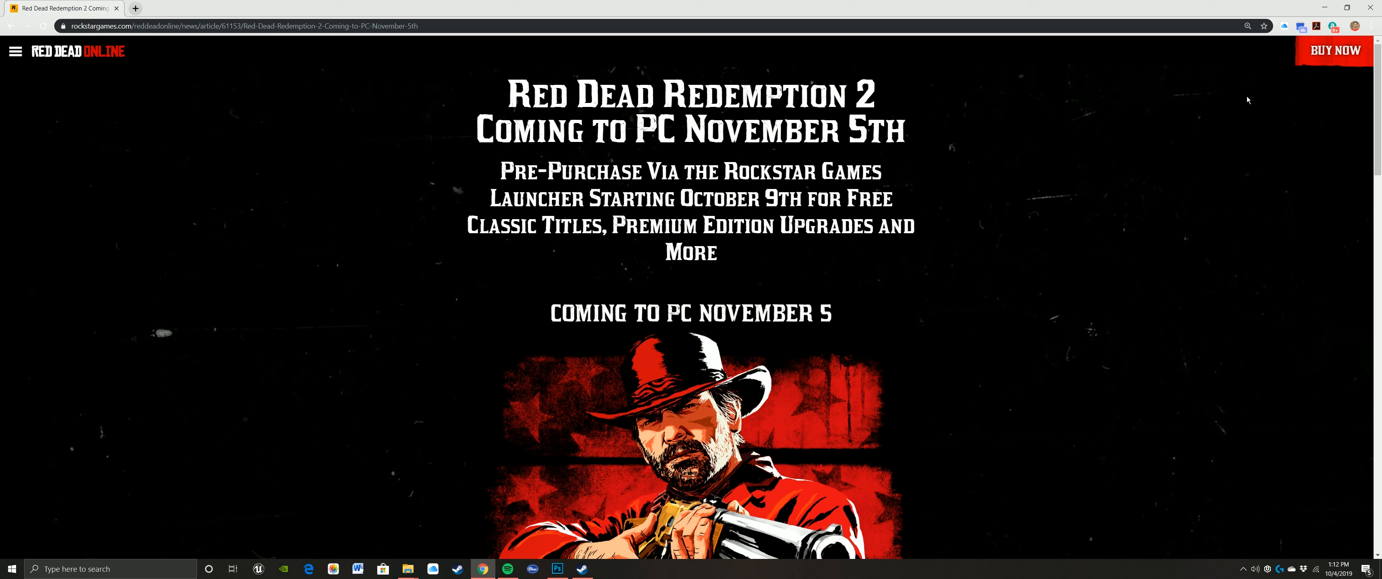
mouse_move(892, 342)
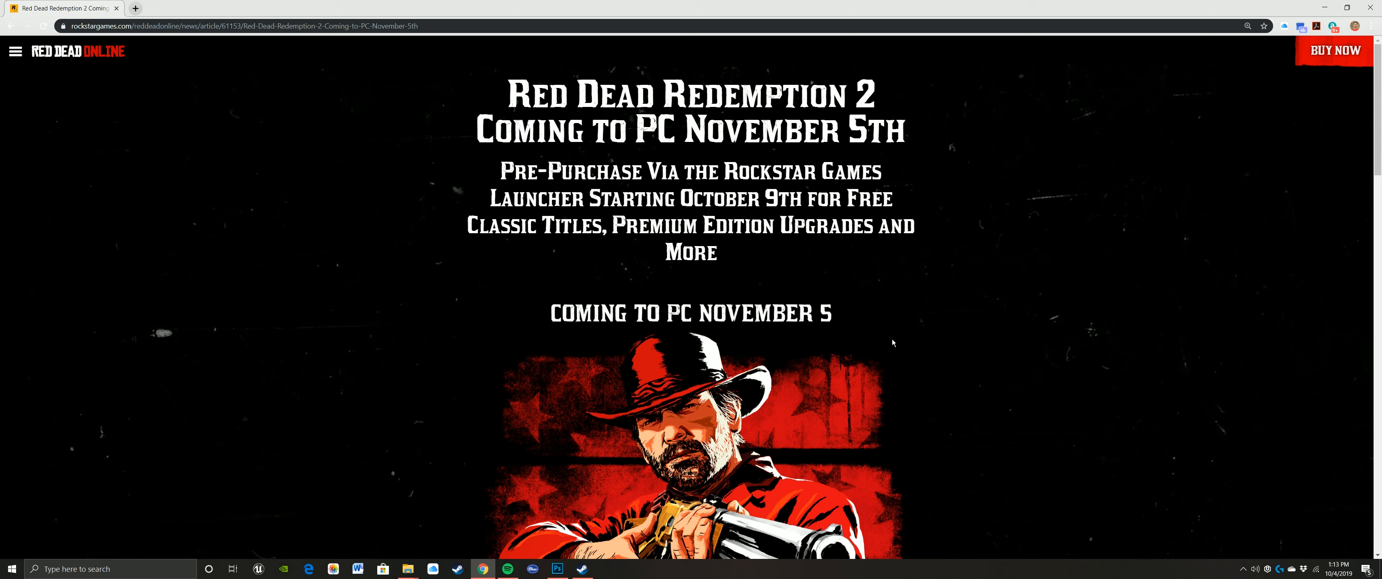
scroll(down, 3)
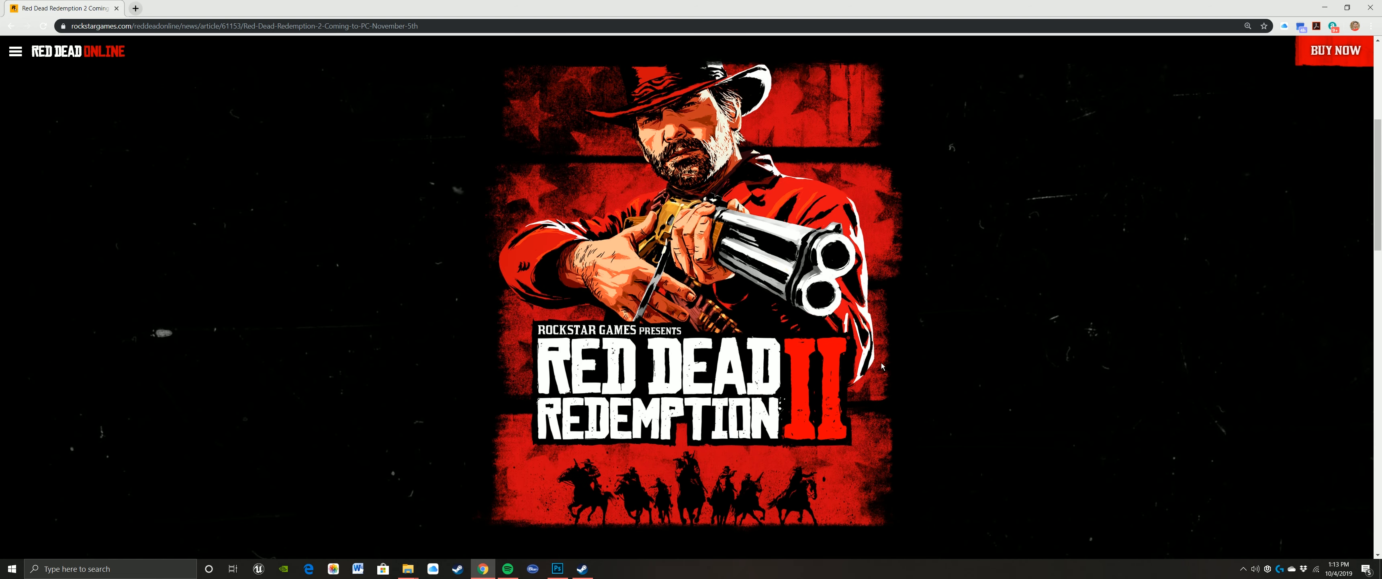
scroll(down, 3)
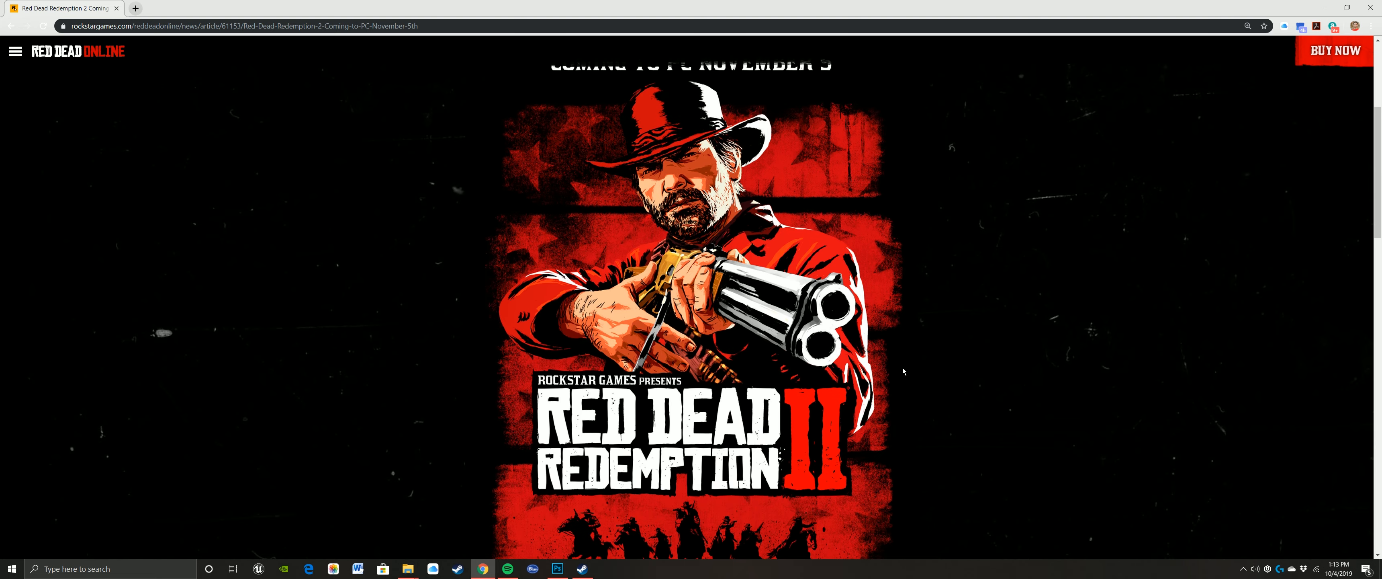
scroll(down, 3)
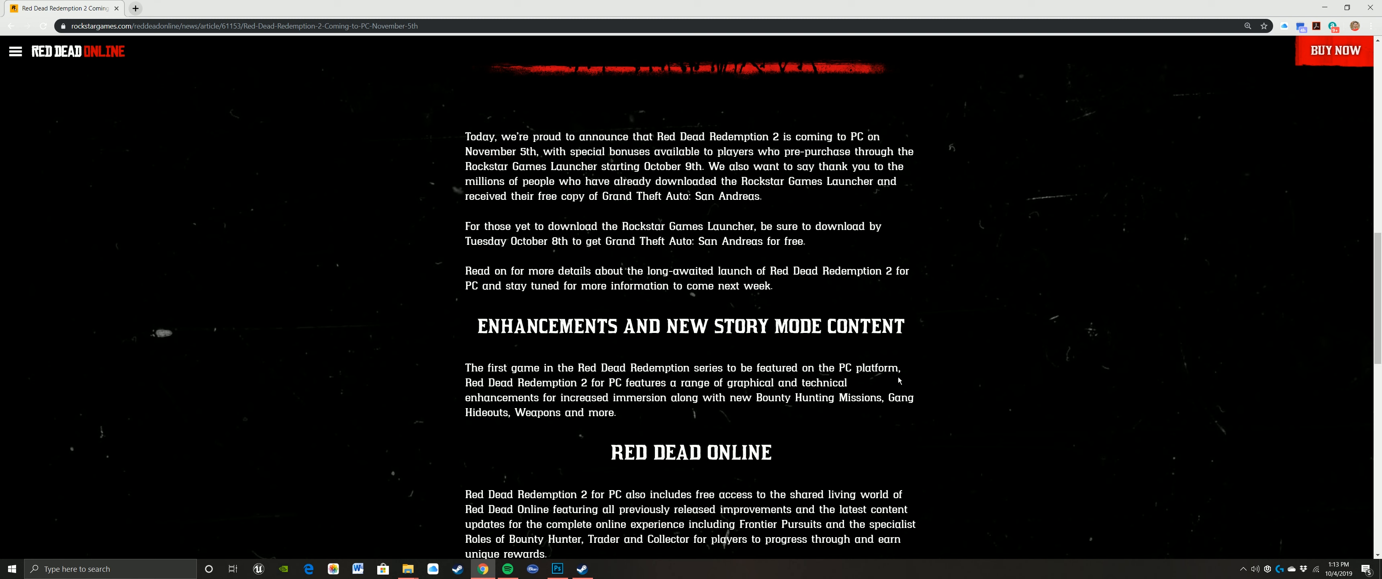
mouse_move(765, 439)
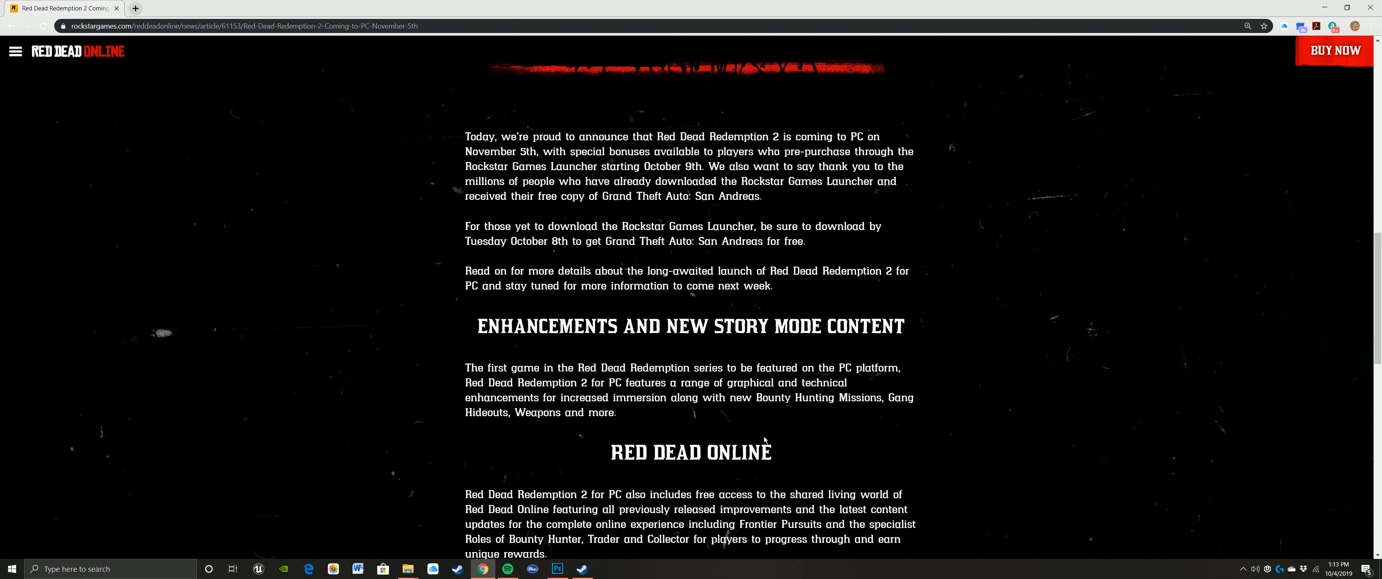
scroll(down, 3)
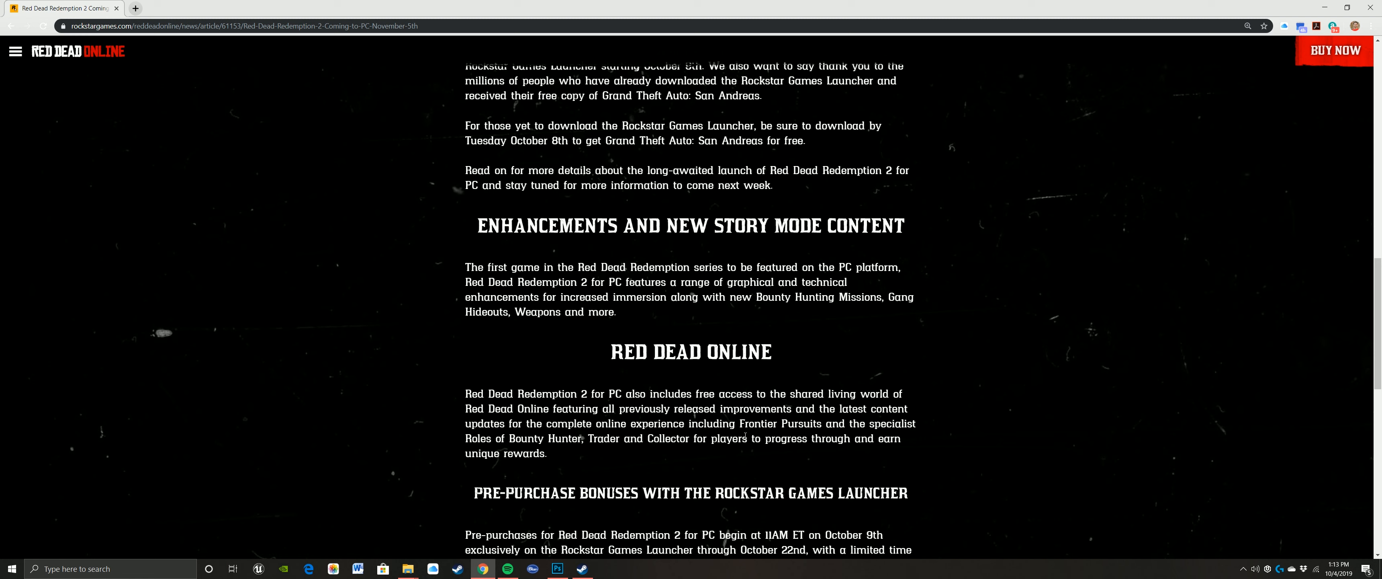
mouse_move(628, 330)
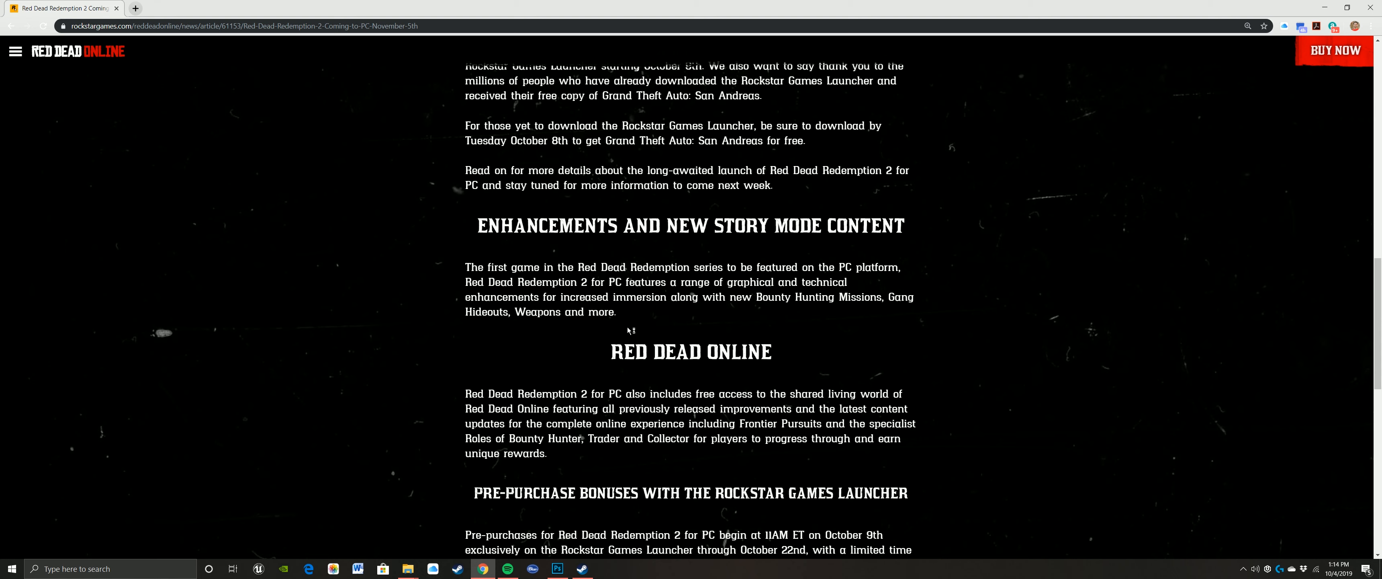
scroll(down, 3)
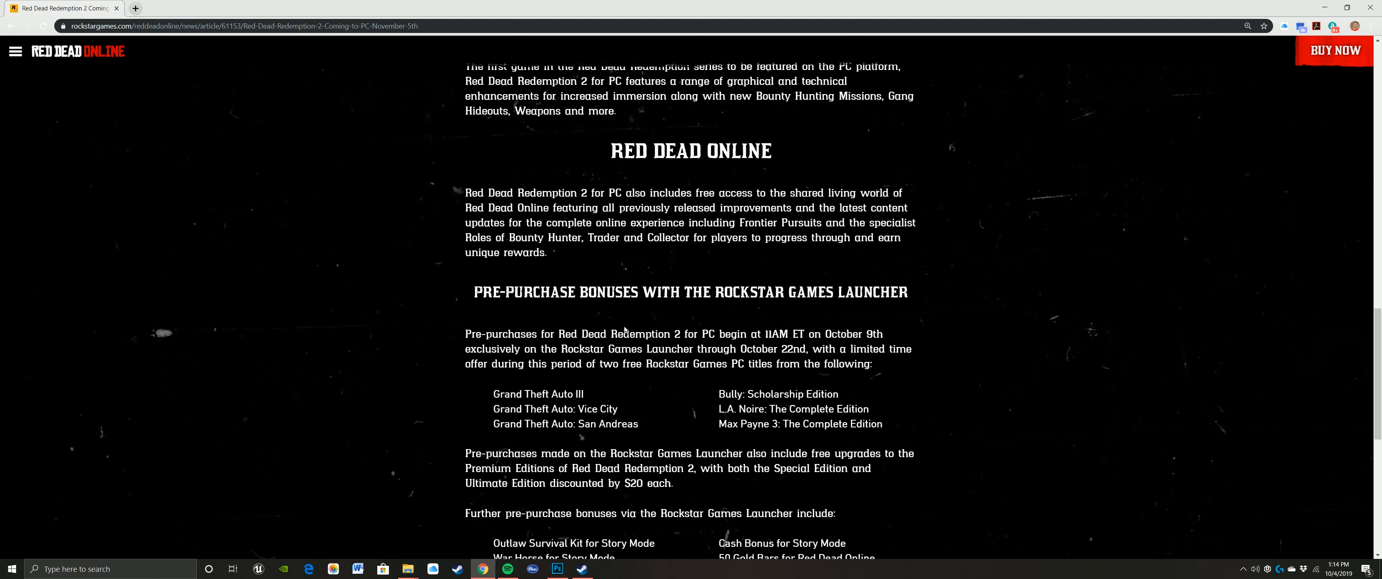
mouse_move(430, 315)
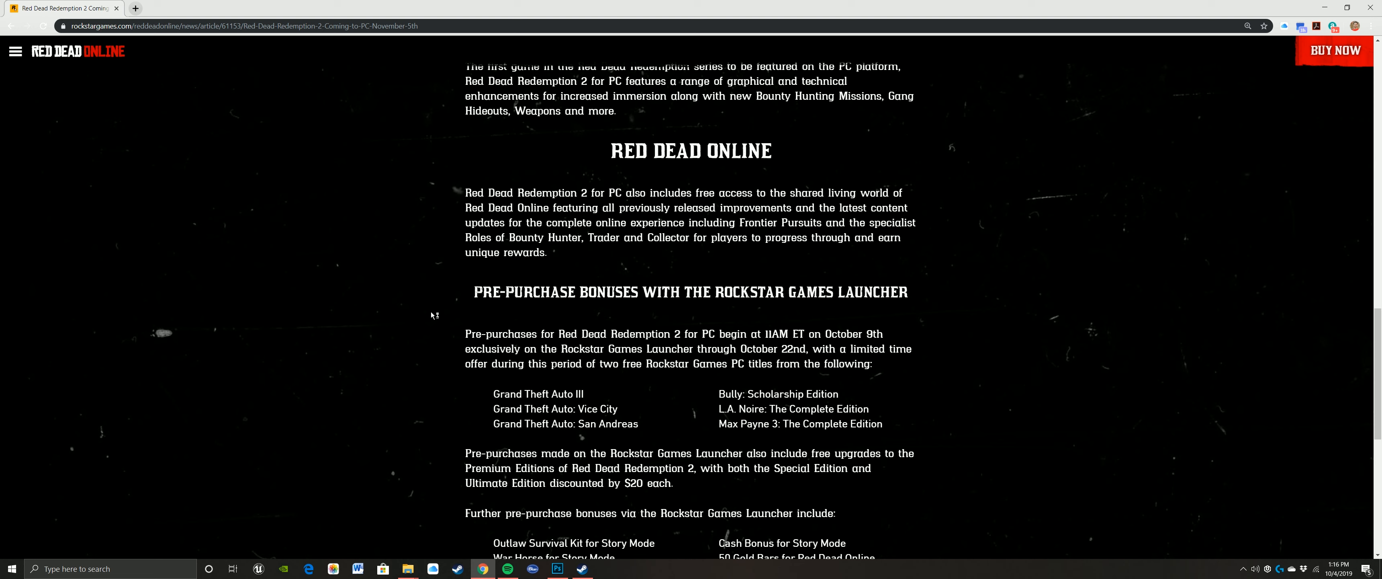
mouse_move(432, 315)
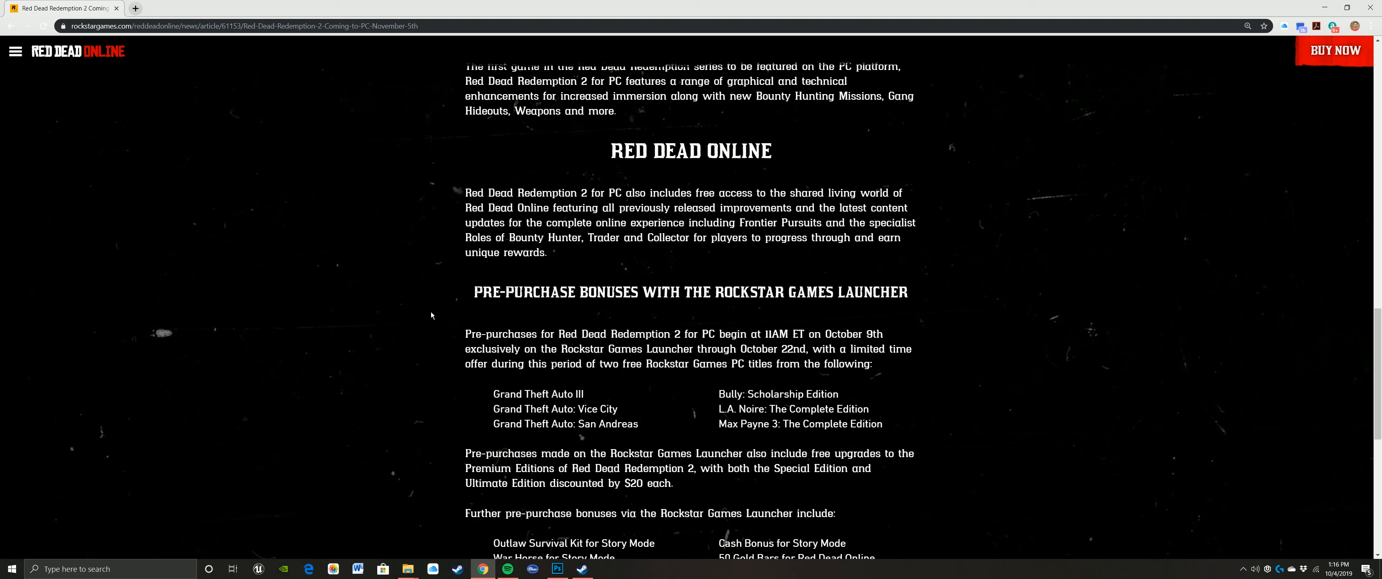
mouse_move(377, 322)
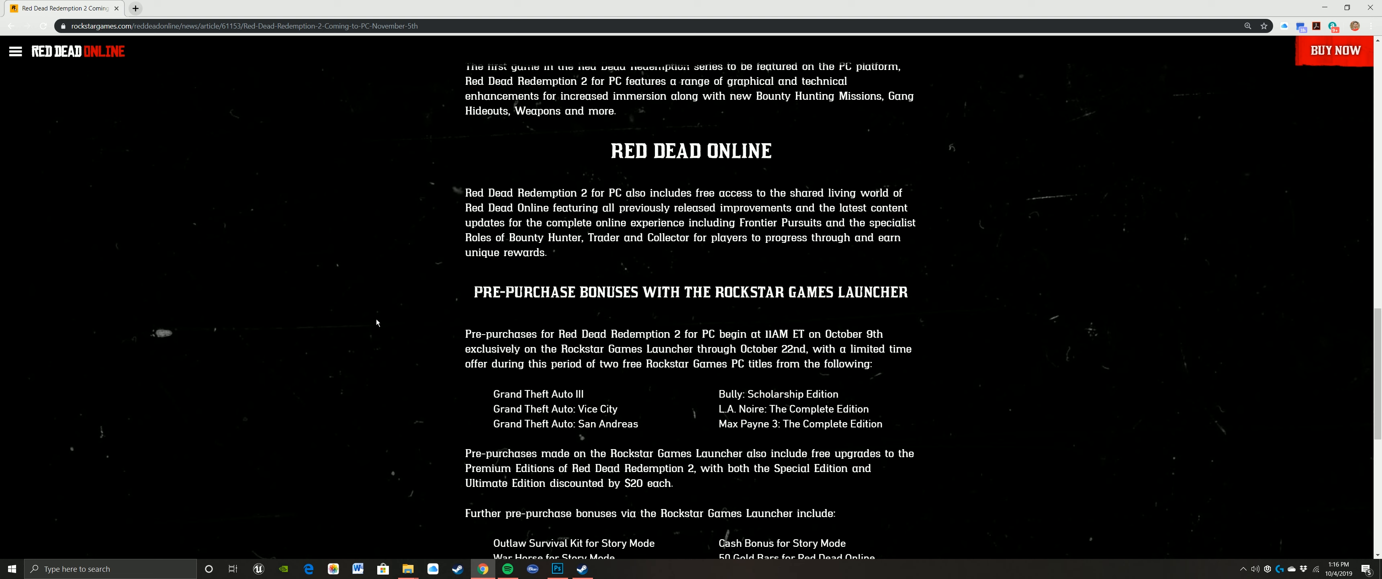
scroll(down, 3)
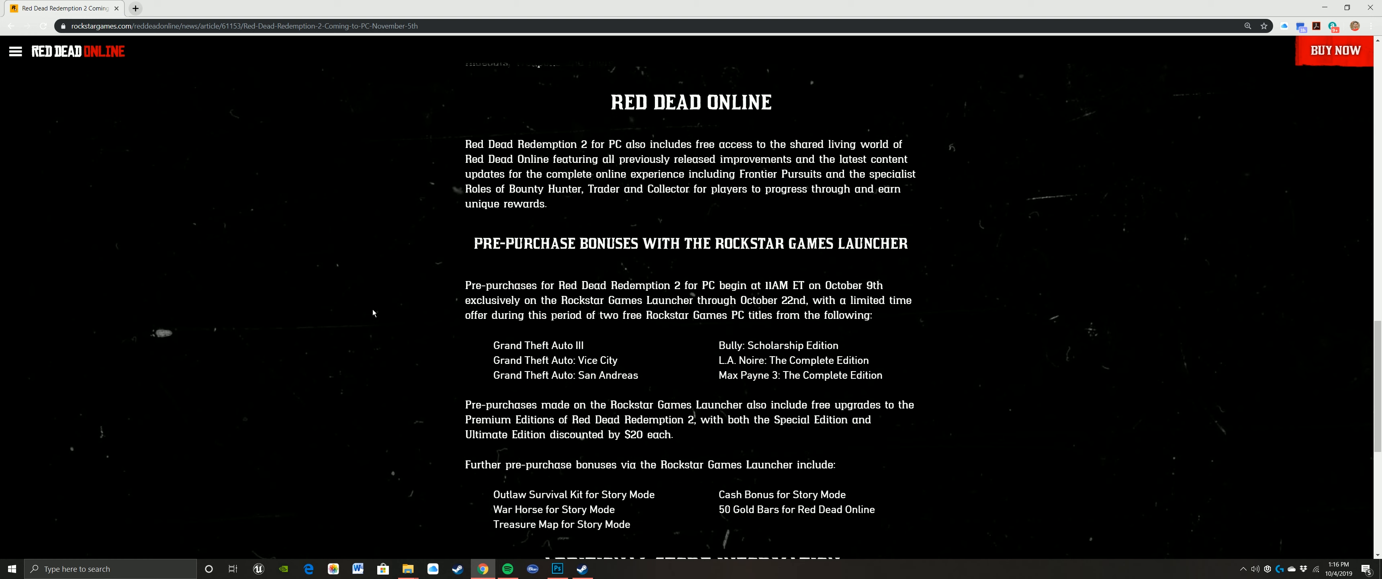
scroll(down, 3)
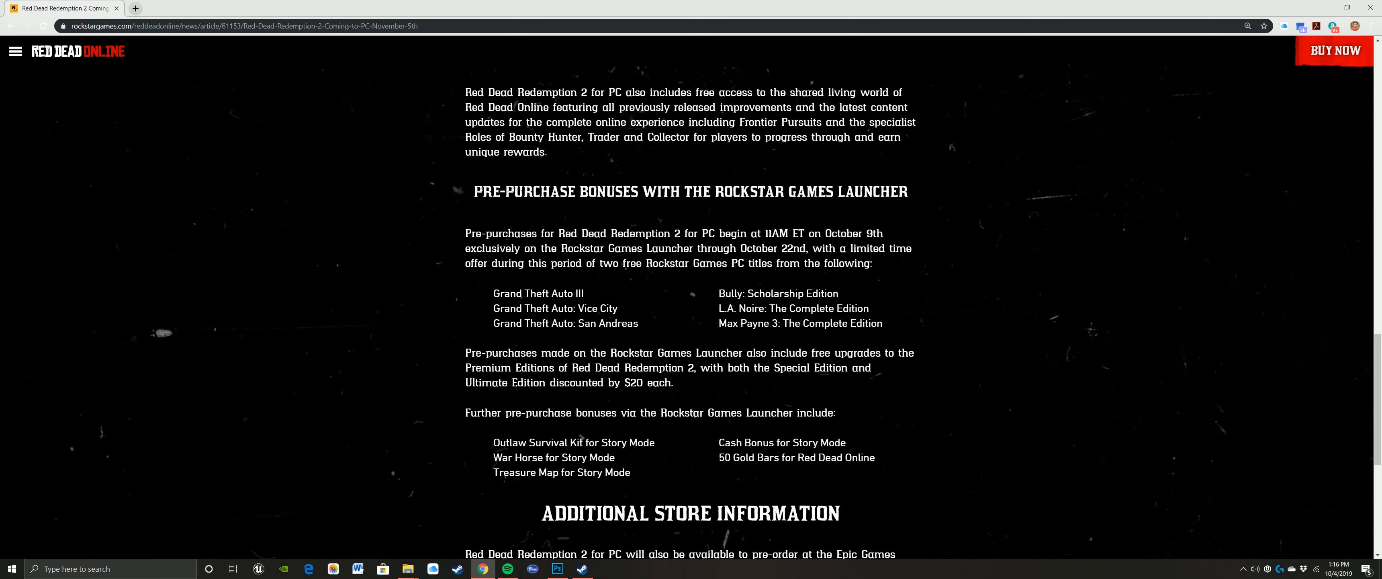
mouse_move(702, 274)
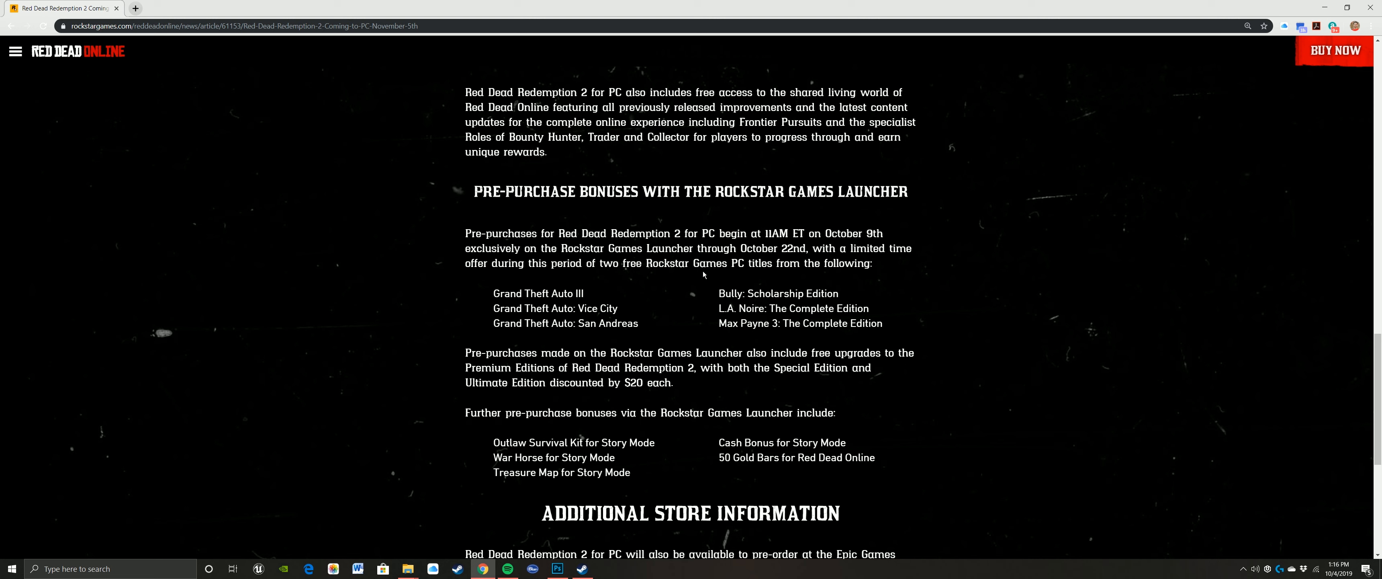
mouse_move(504, 276)
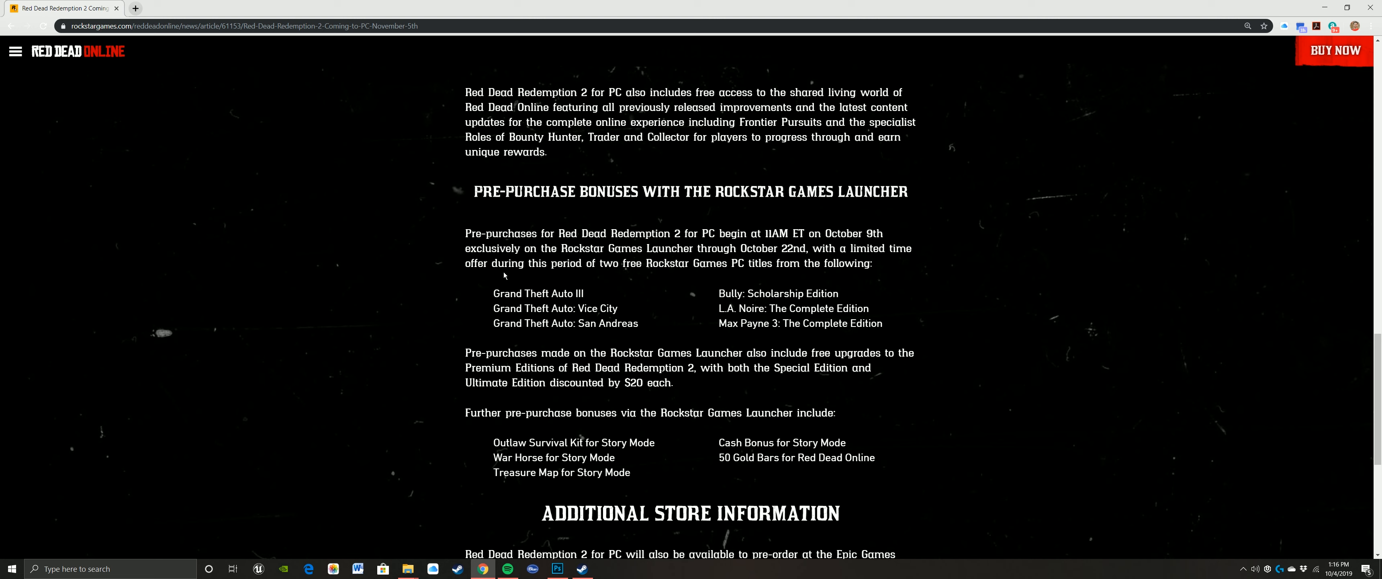
mouse_move(624, 283)
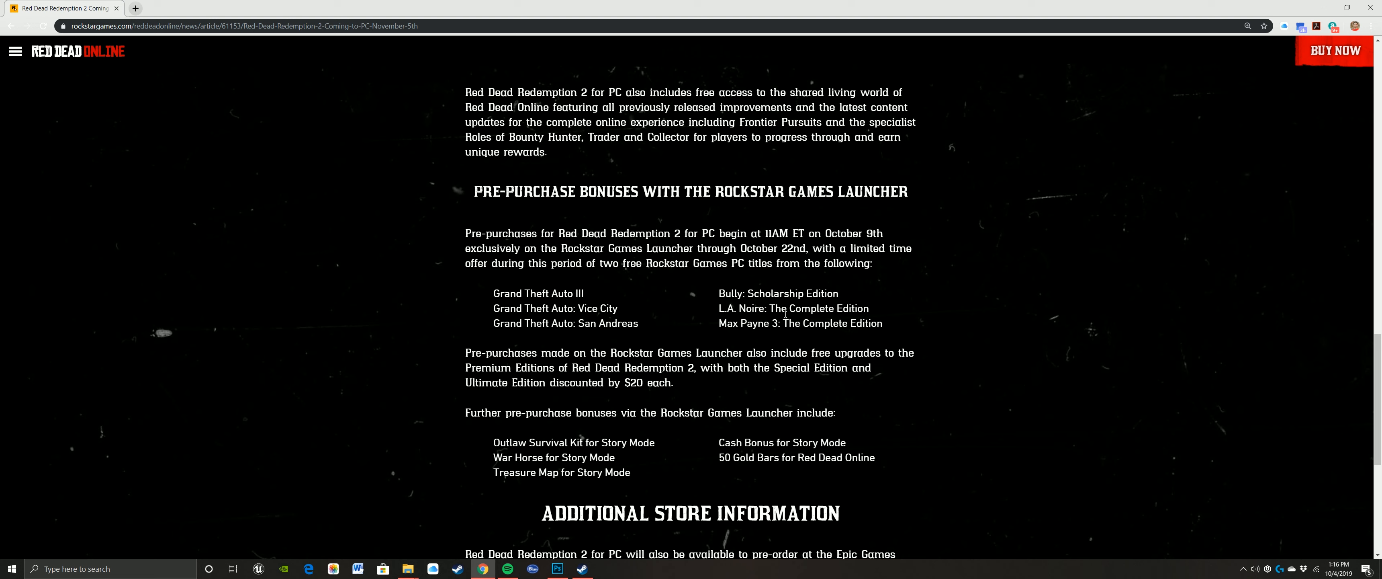
mouse_move(923, 320)
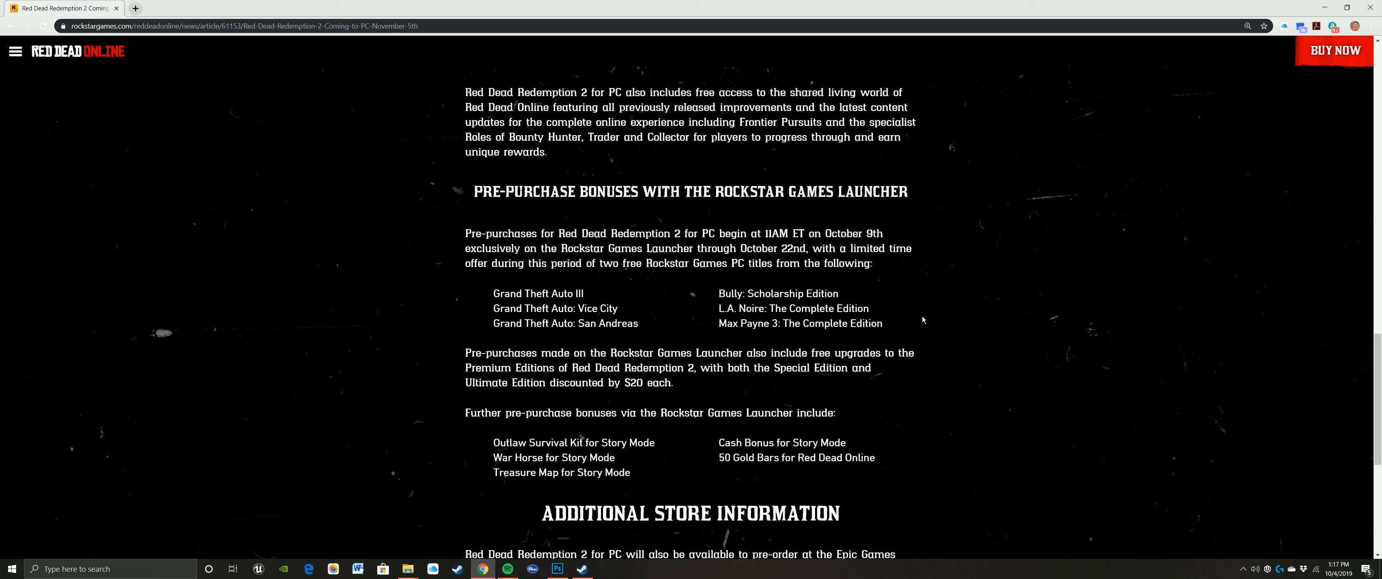
mouse_move(712, 333)
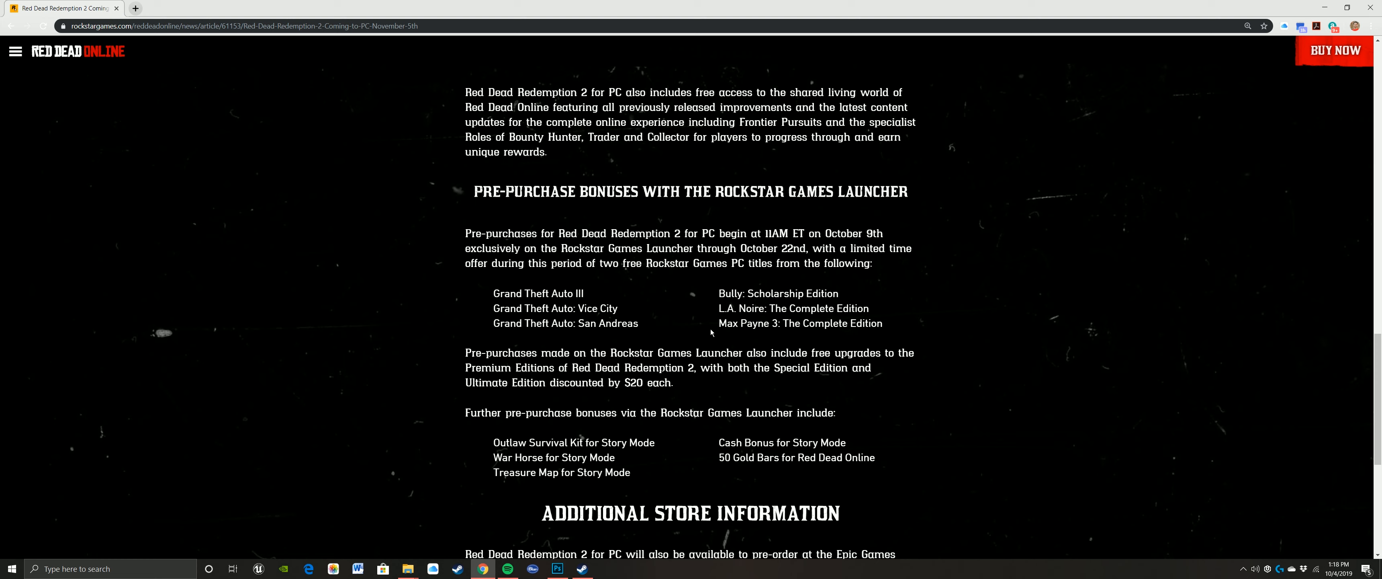
scroll(down, 3)
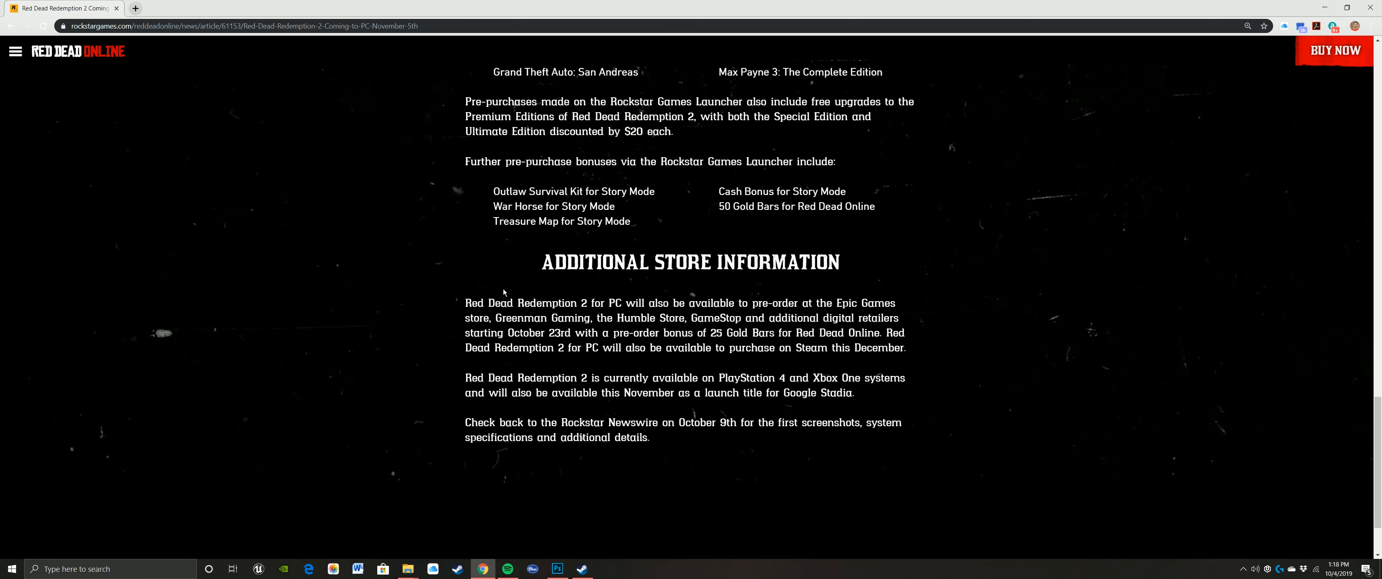
scroll(down, 3)
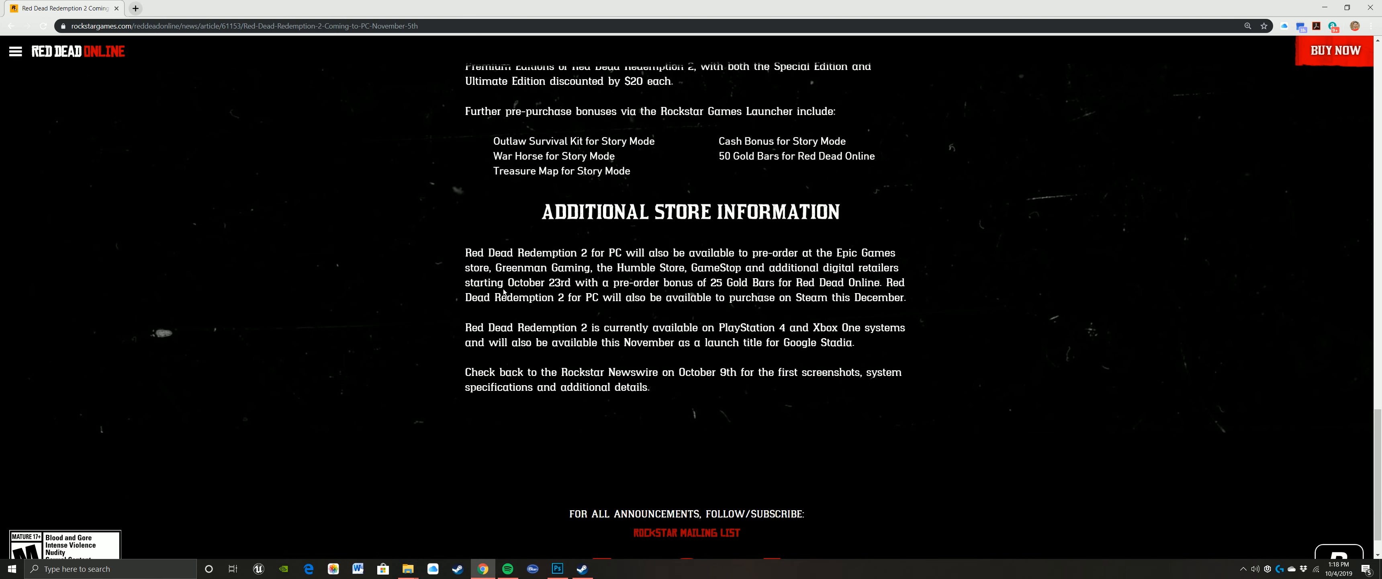